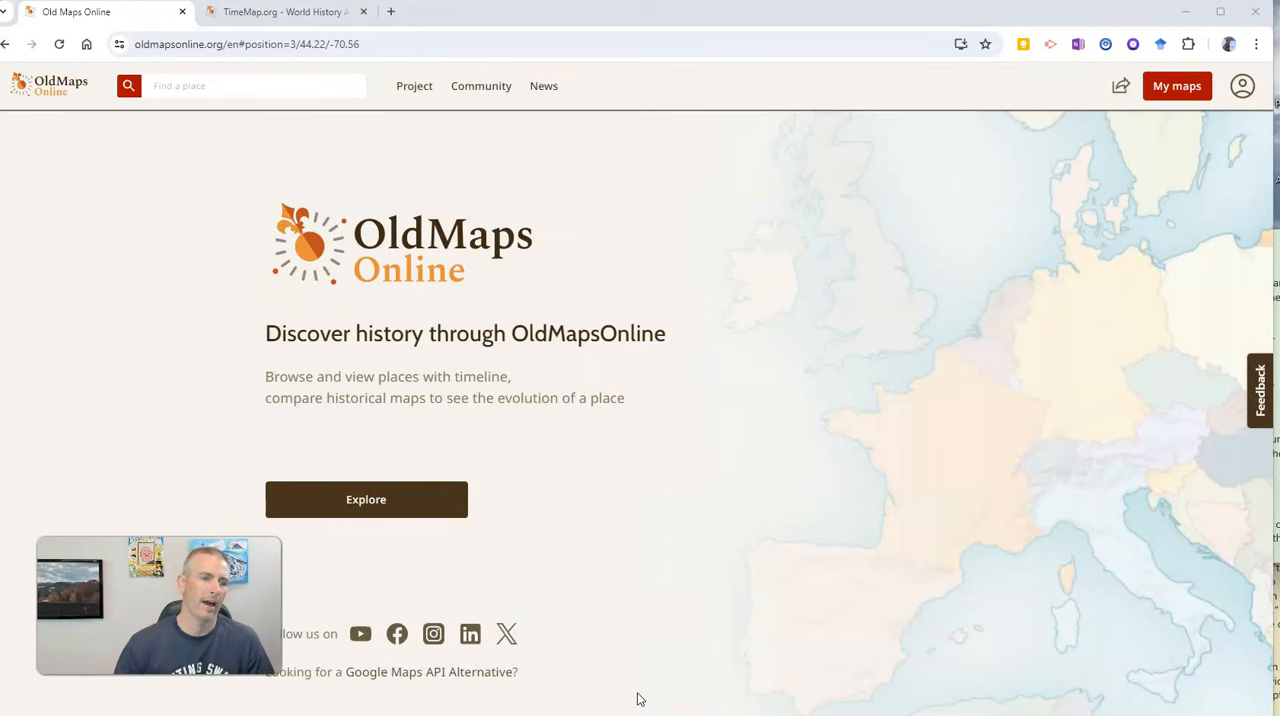
Enter the interactive history map and select the United States to show its 1862 details
click(364, 500)
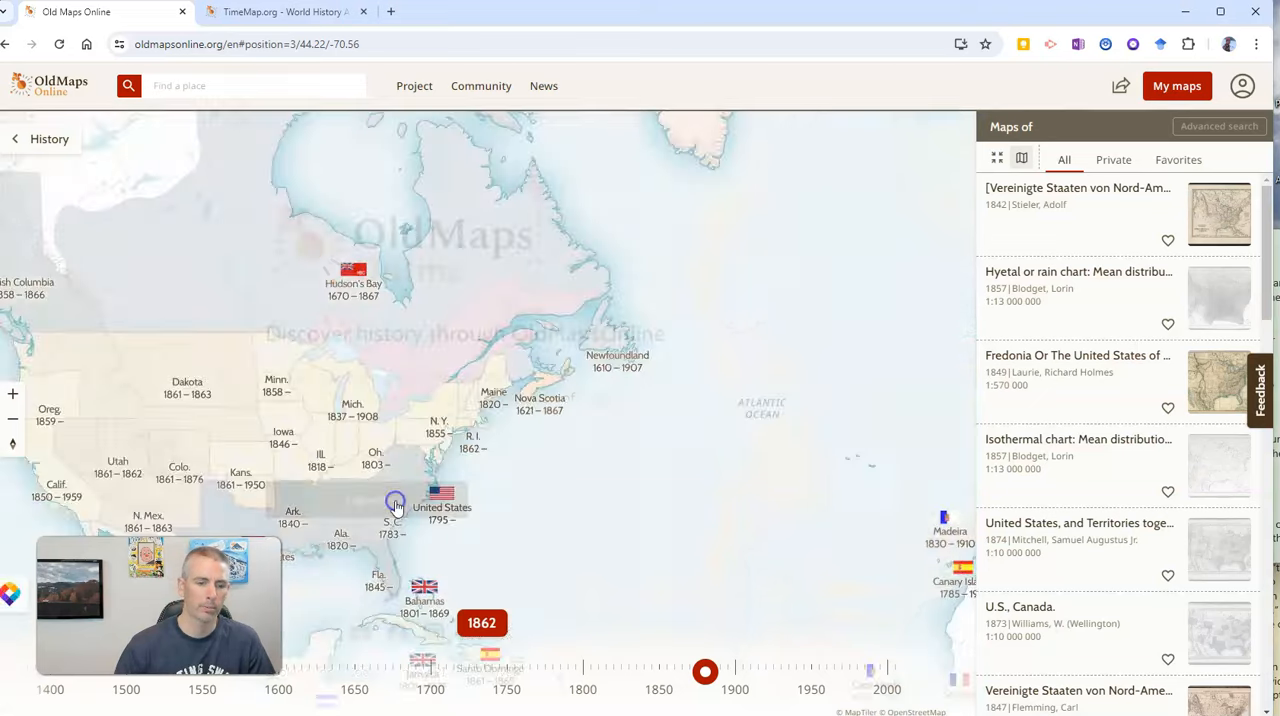
click(436, 490)
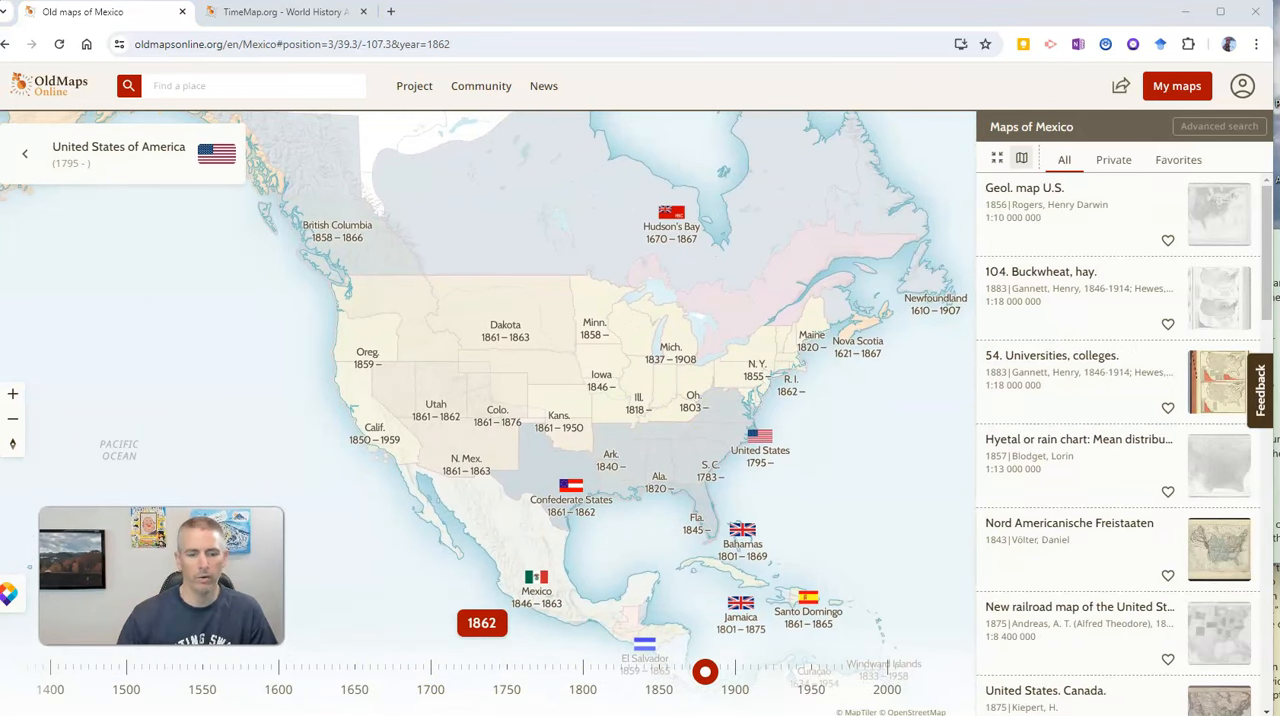
Move the timeline from 1862 back to 1821, overlaying the 'XVII. United States.' map
drag(704, 672, 708, 672)
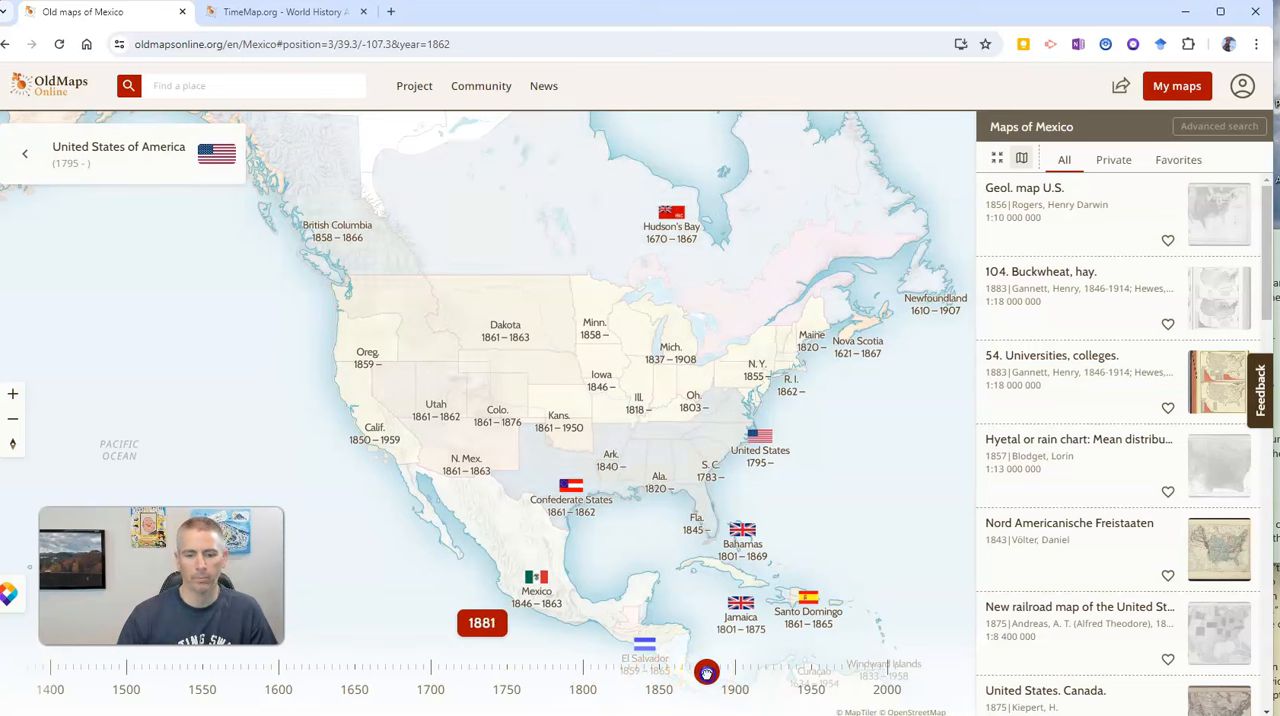
drag(708, 672, 608, 672)
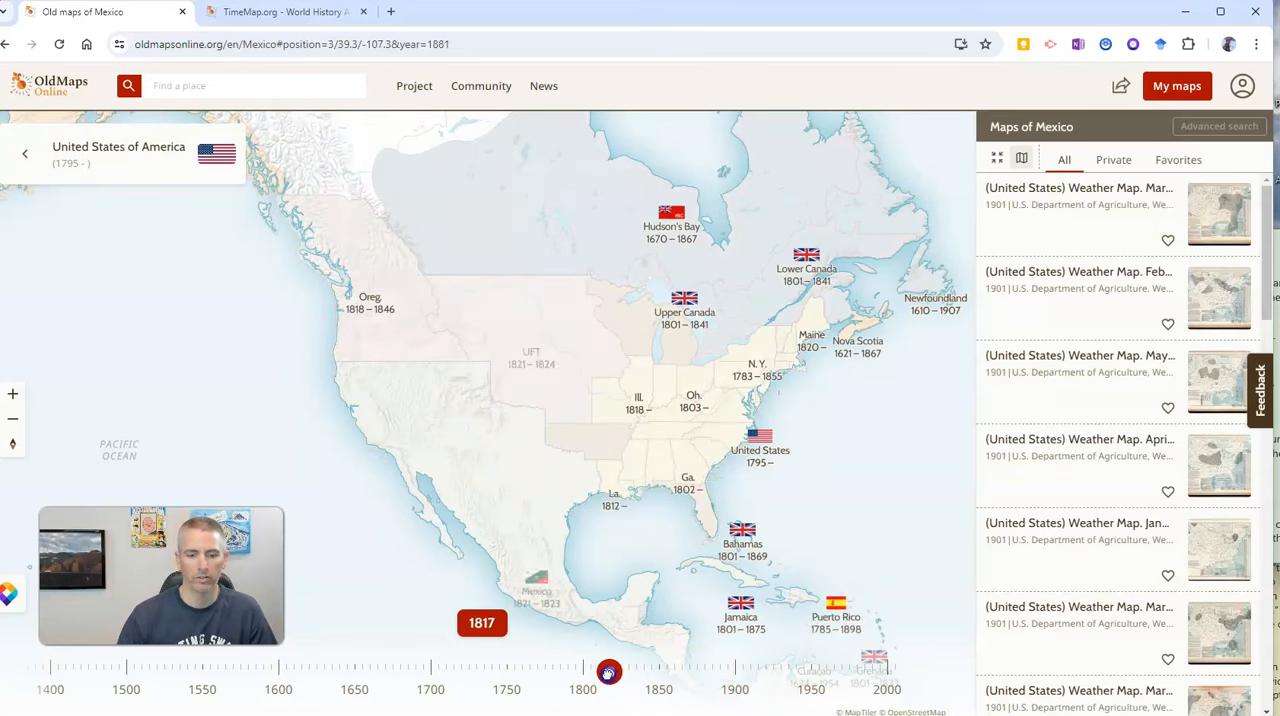
drag(608, 672, 600, 672)
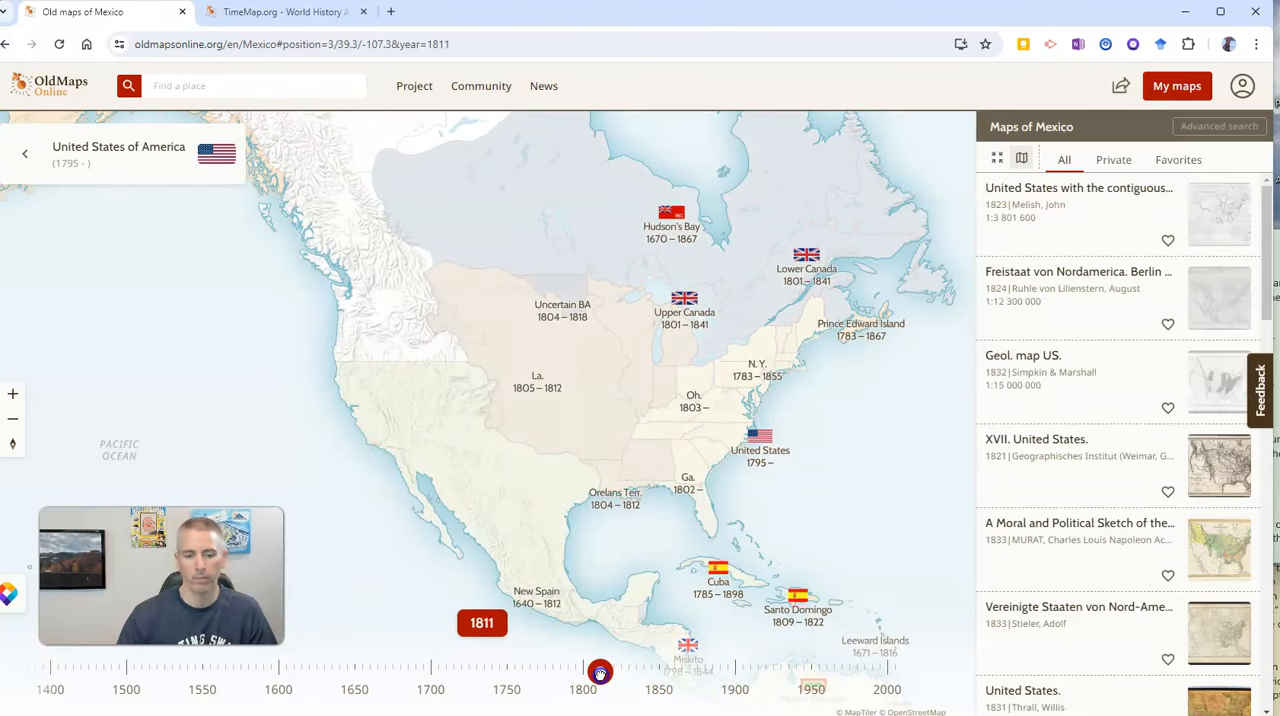
drag(600, 672, 592, 672)
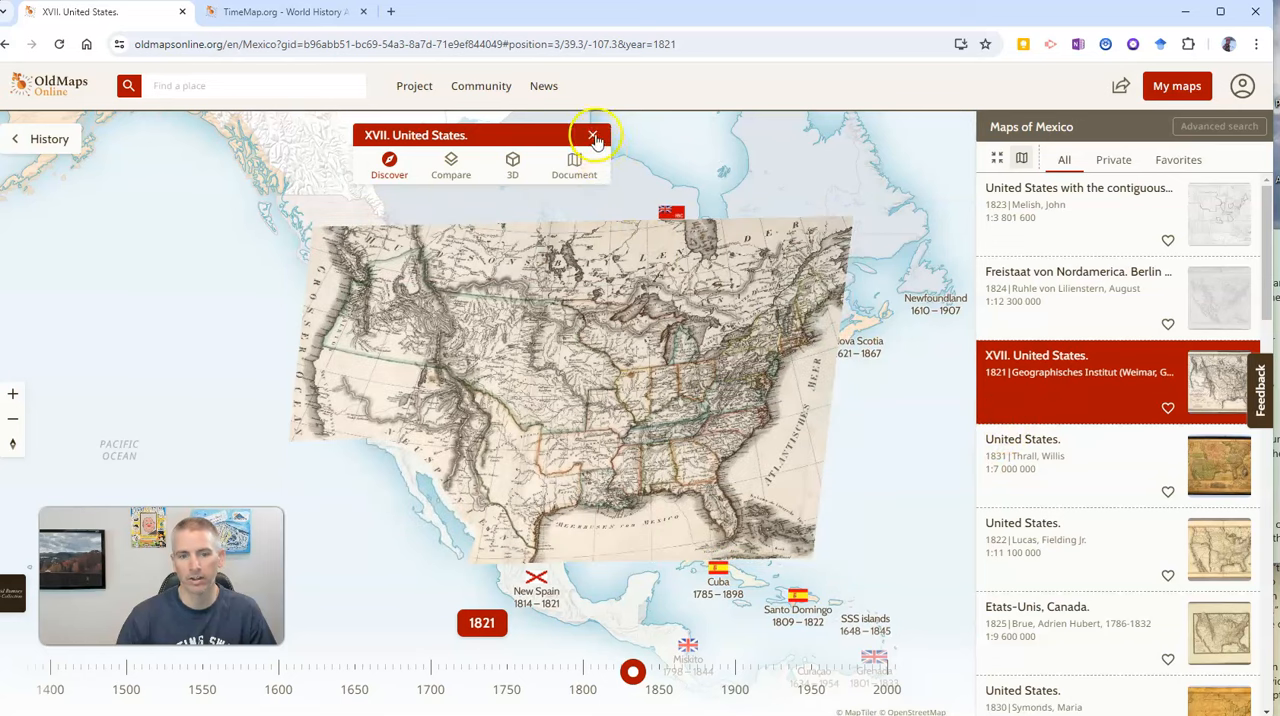
Remove the 1821 overlay, then re-overlay 'XVII. United States.' from the Maps of Mexico list
click(592, 136)
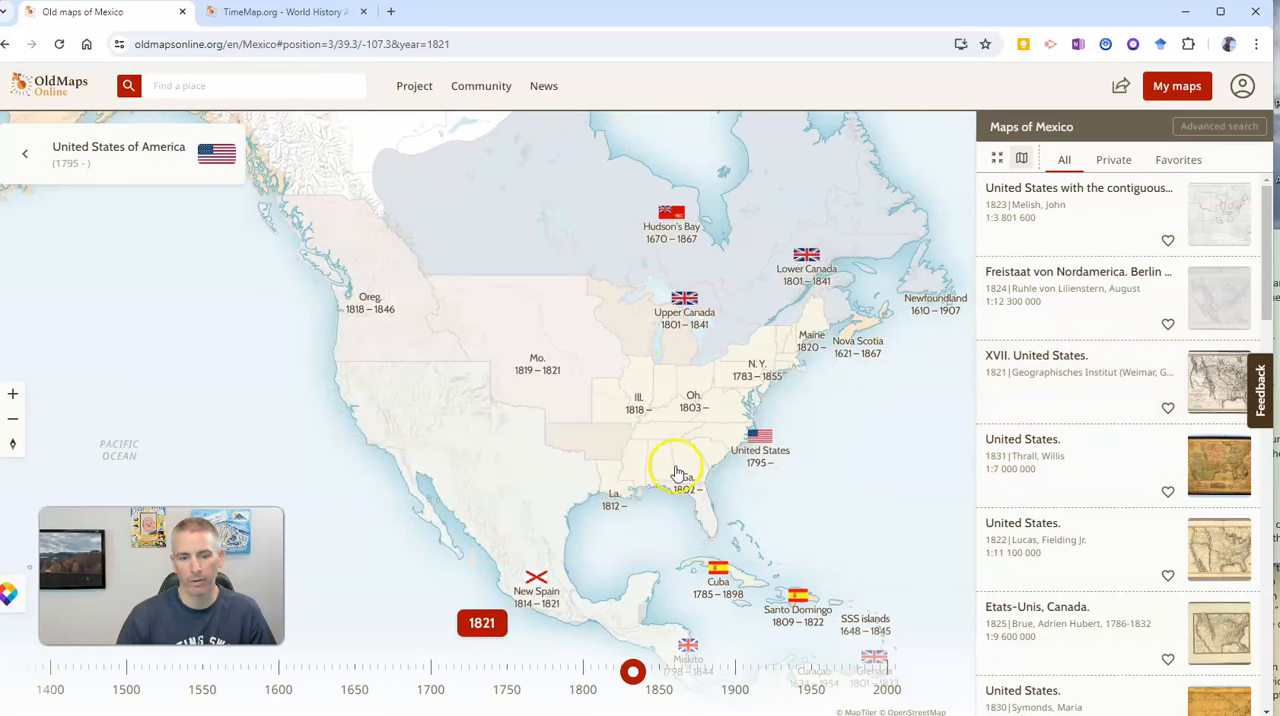
mouse_move(528, 456)
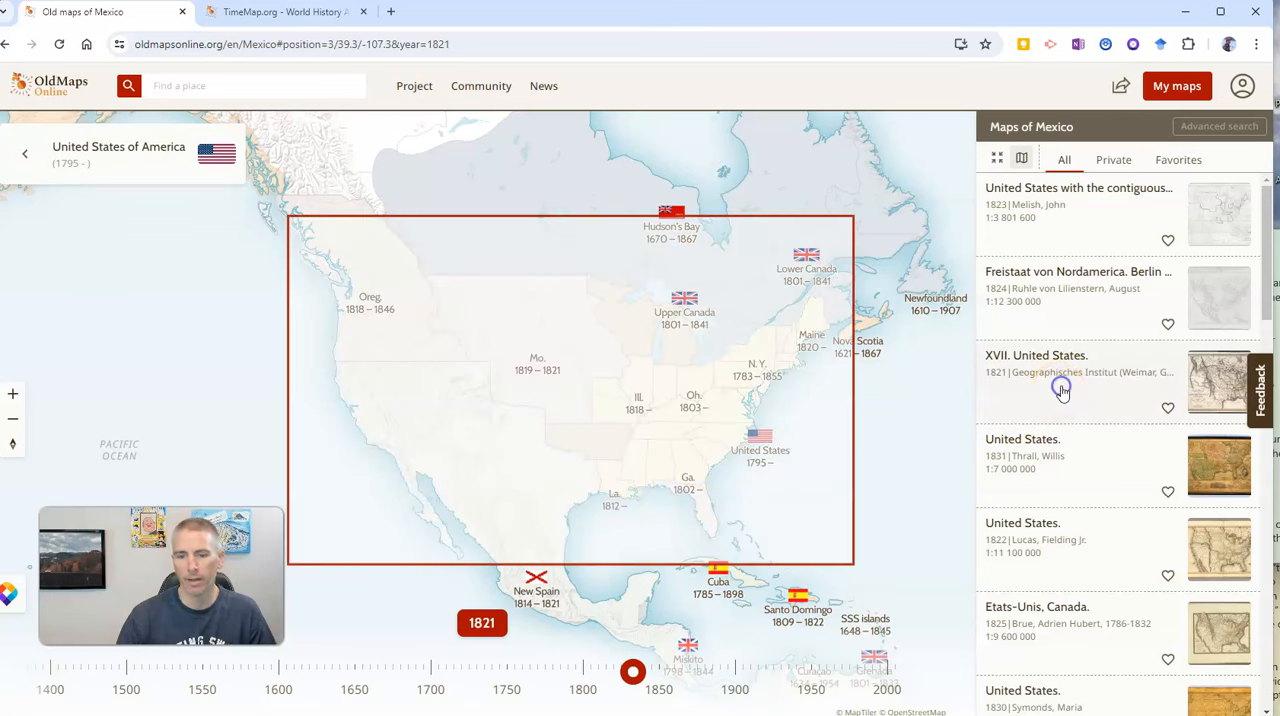
click(1078, 384)
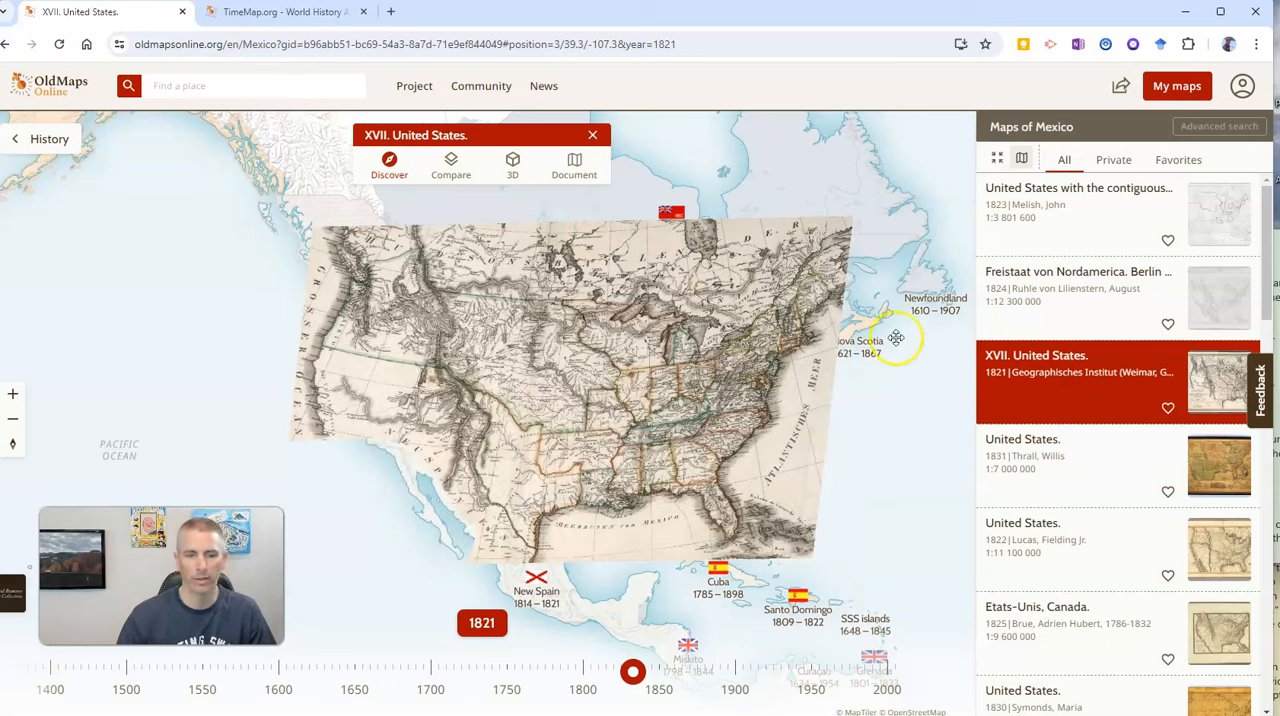
Compare the 1821 map with today's, fading it nearly out and back to partly visible, then close it
click(452, 164)
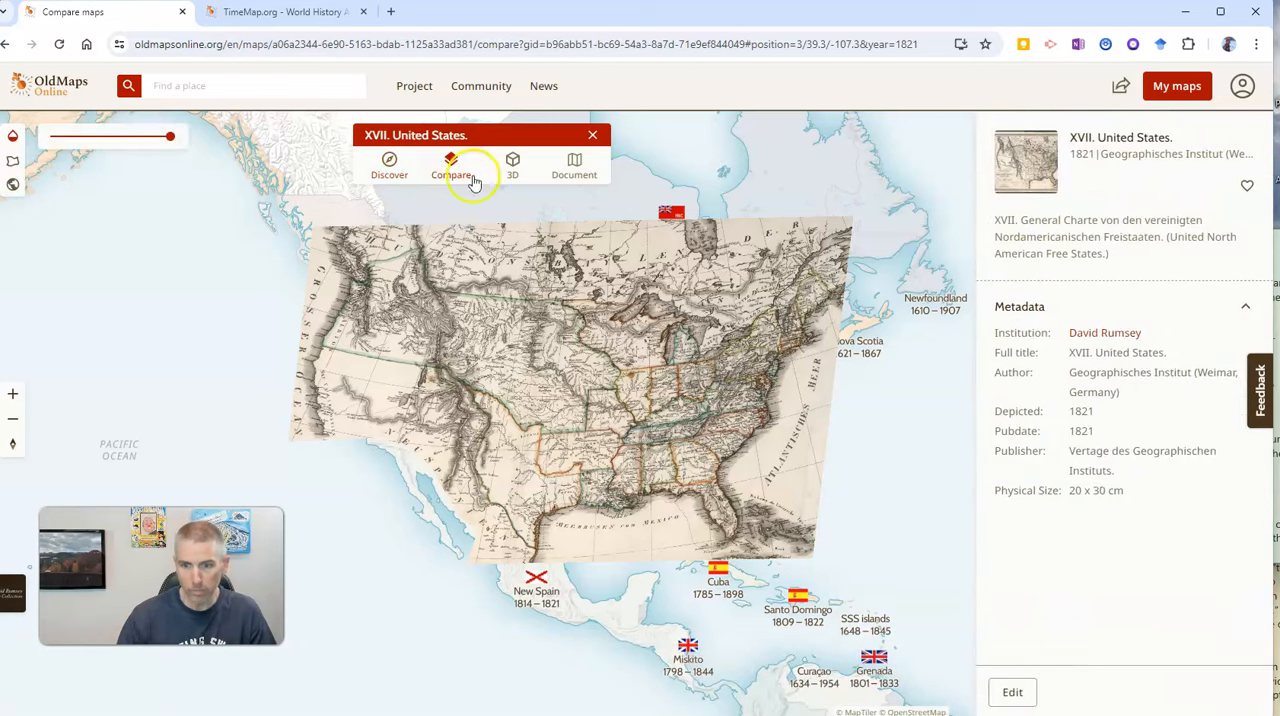
mouse_move(736, 434)
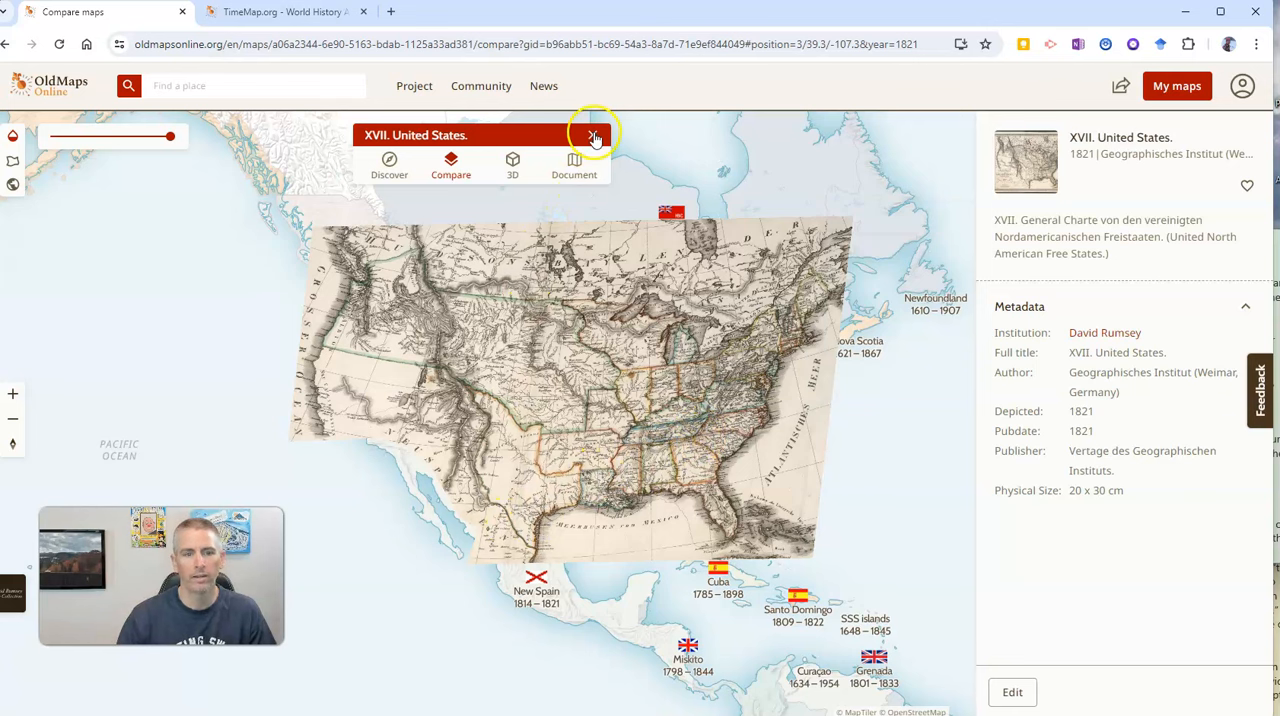
drag(170, 136, 152, 136)
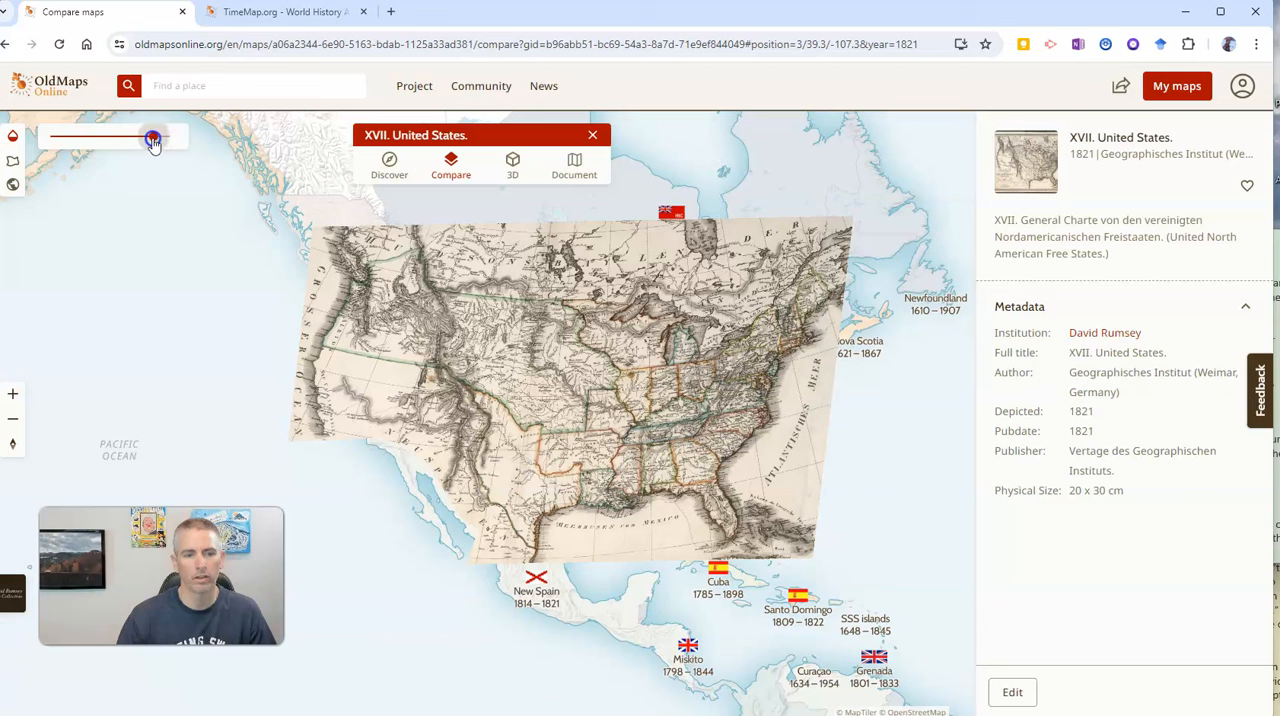
drag(152, 136, 102, 136)
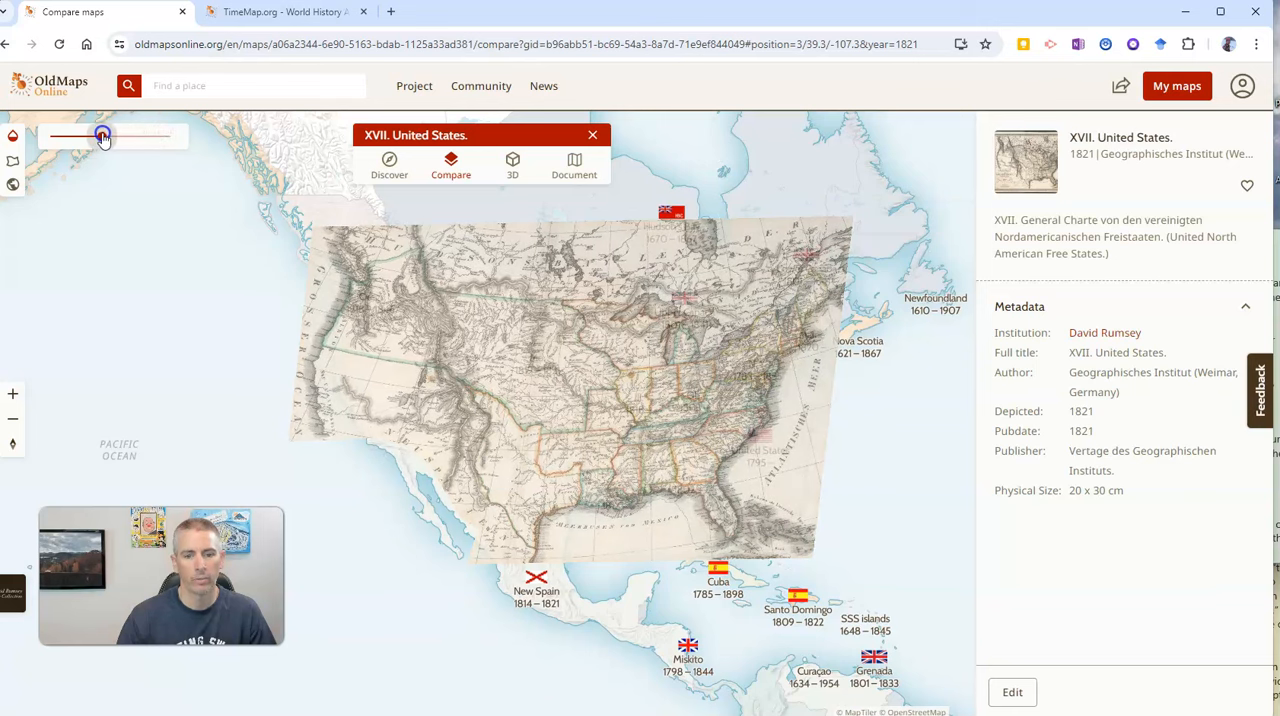
drag(100, 136, 84, 136)
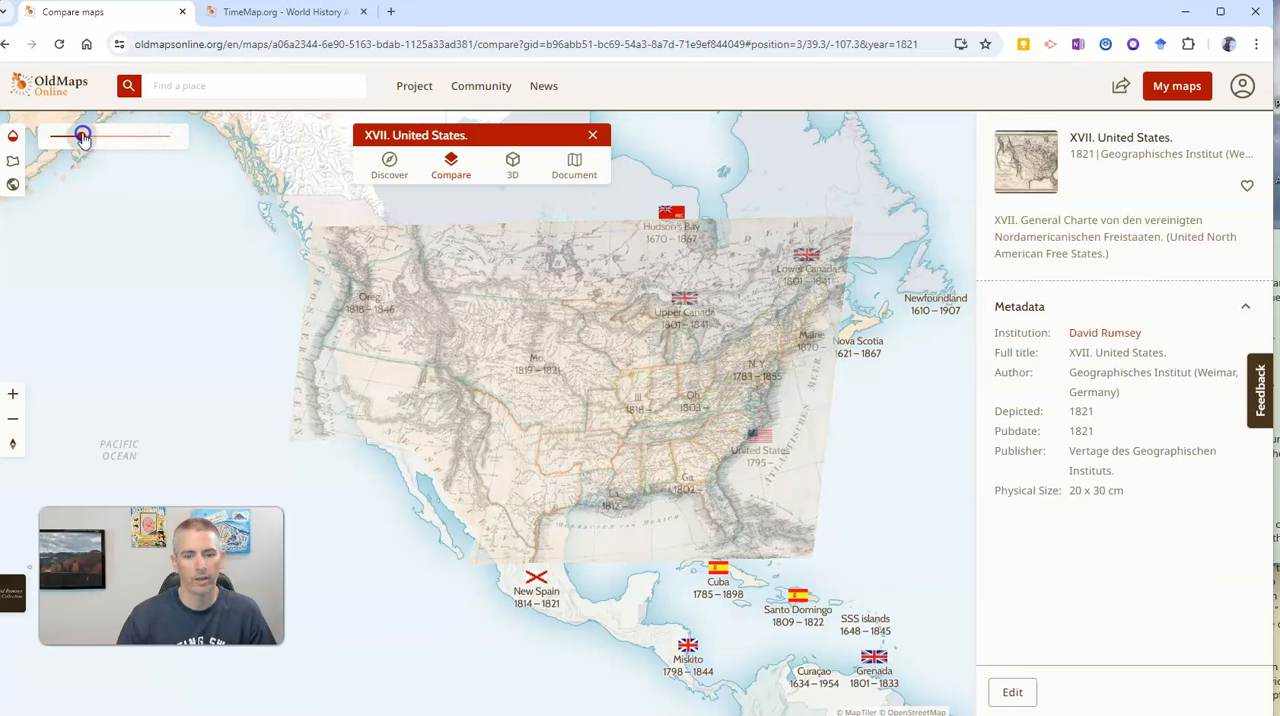
drag(84, 136, 66, 136)
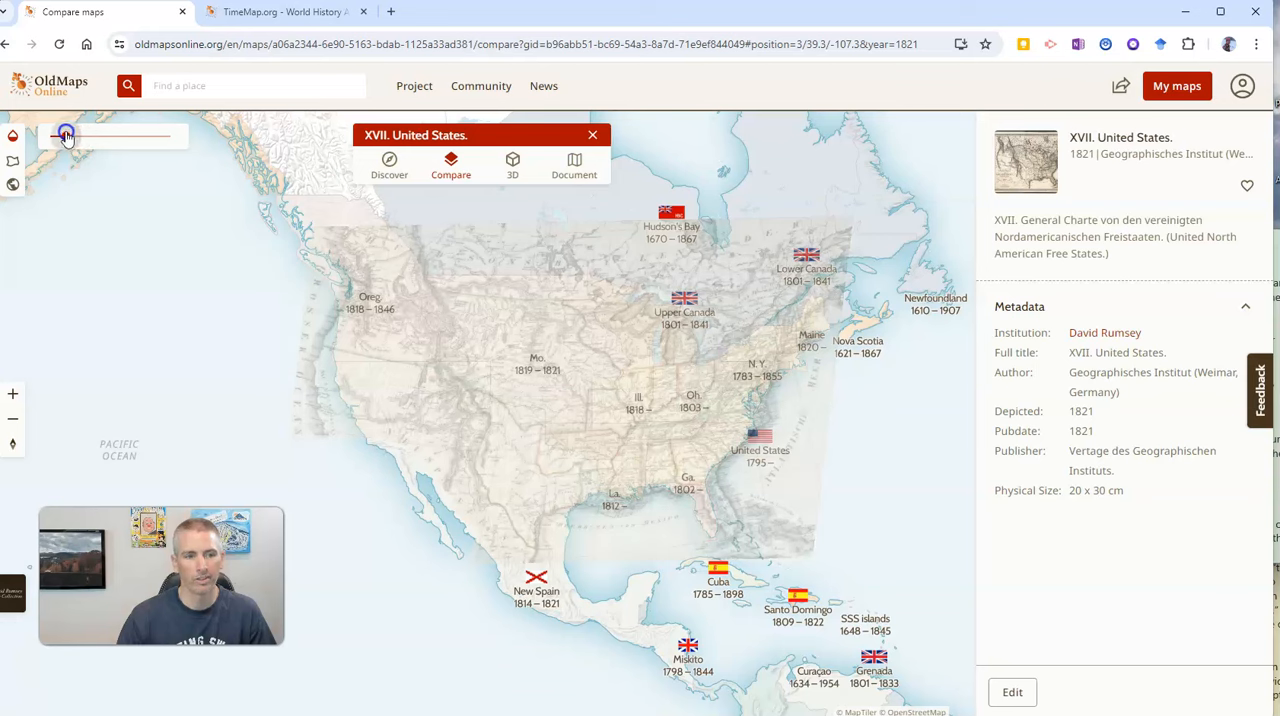
drag(64, 136, 100, 136)
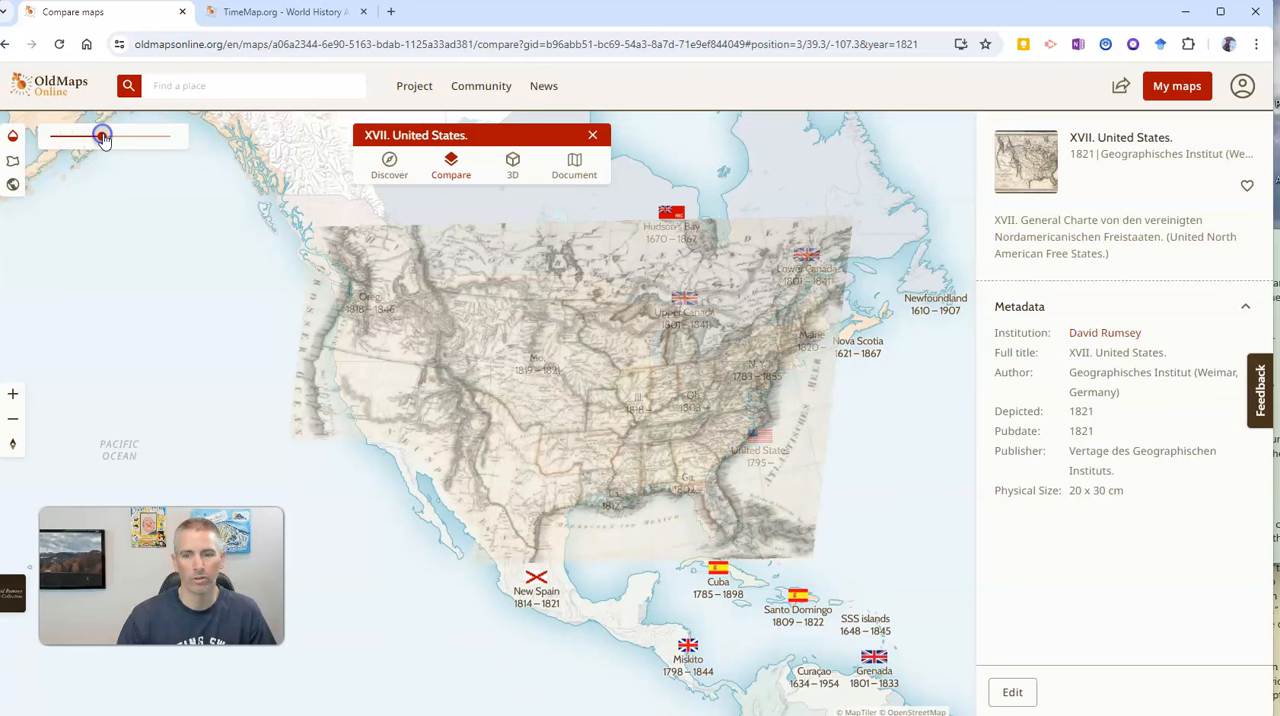
click(592, 134)
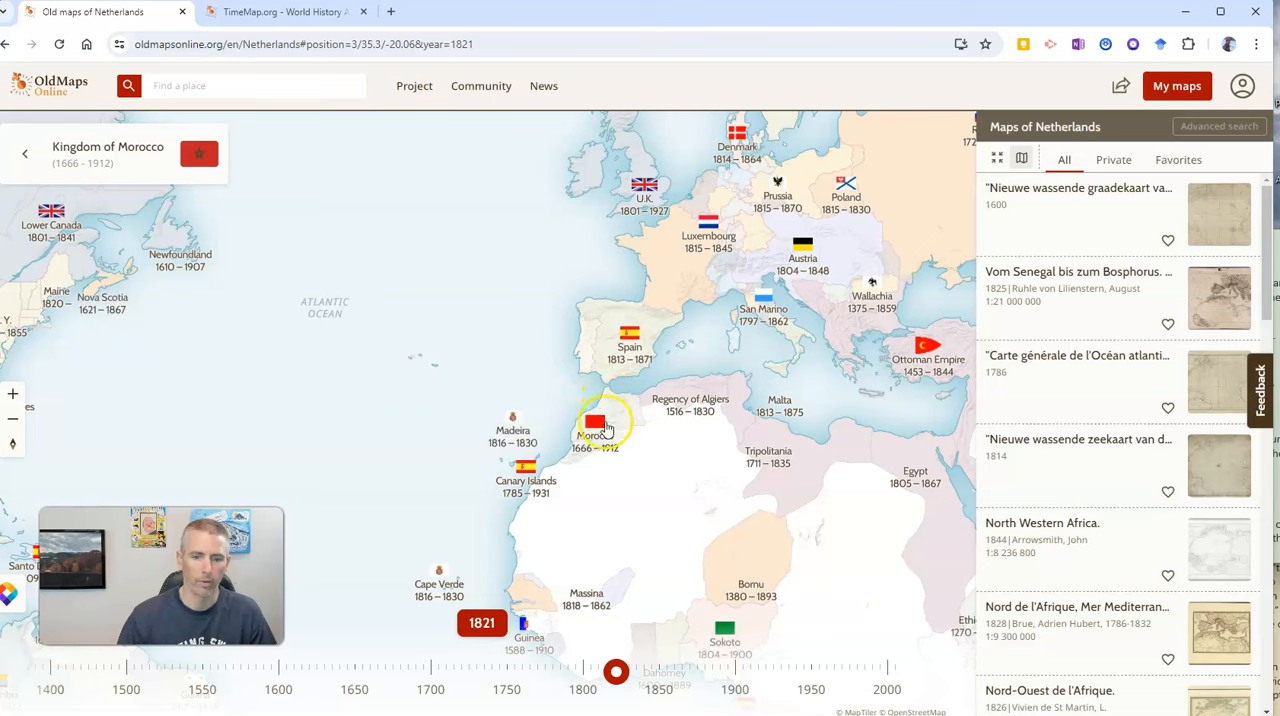
Read the encyclopedia article about Morocco and close it
click(594, 424)
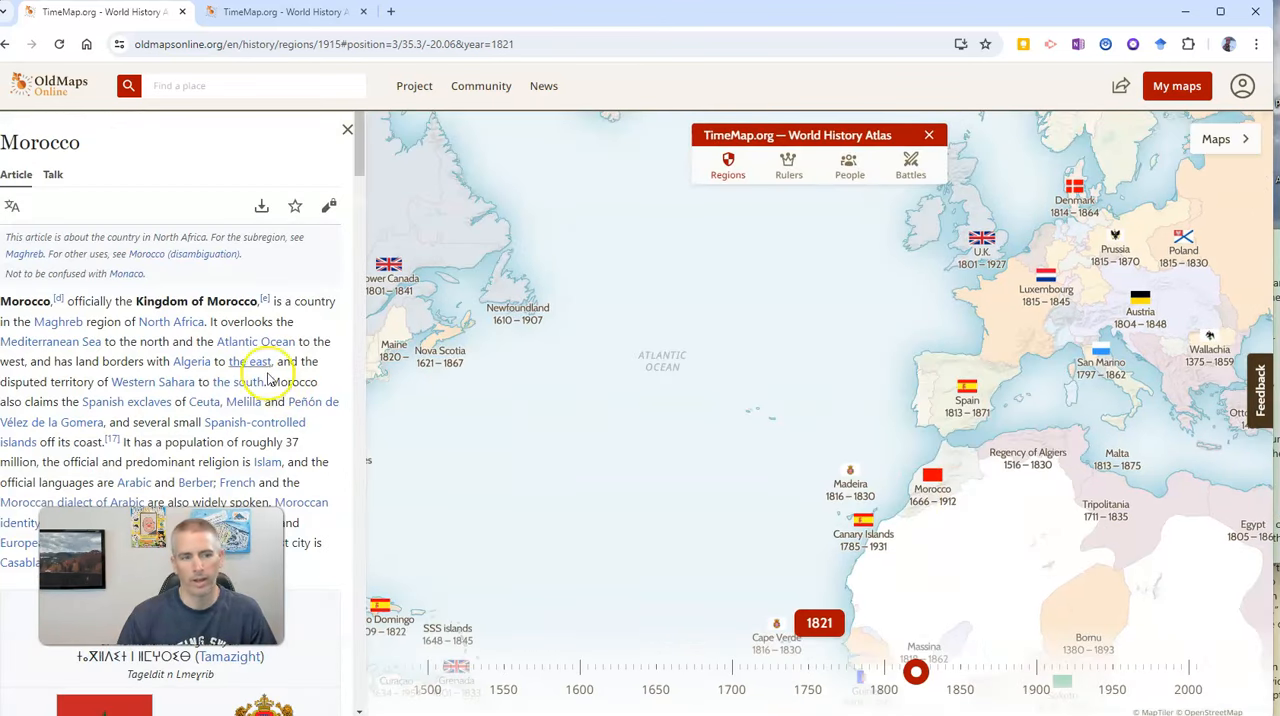
click(348, 128)
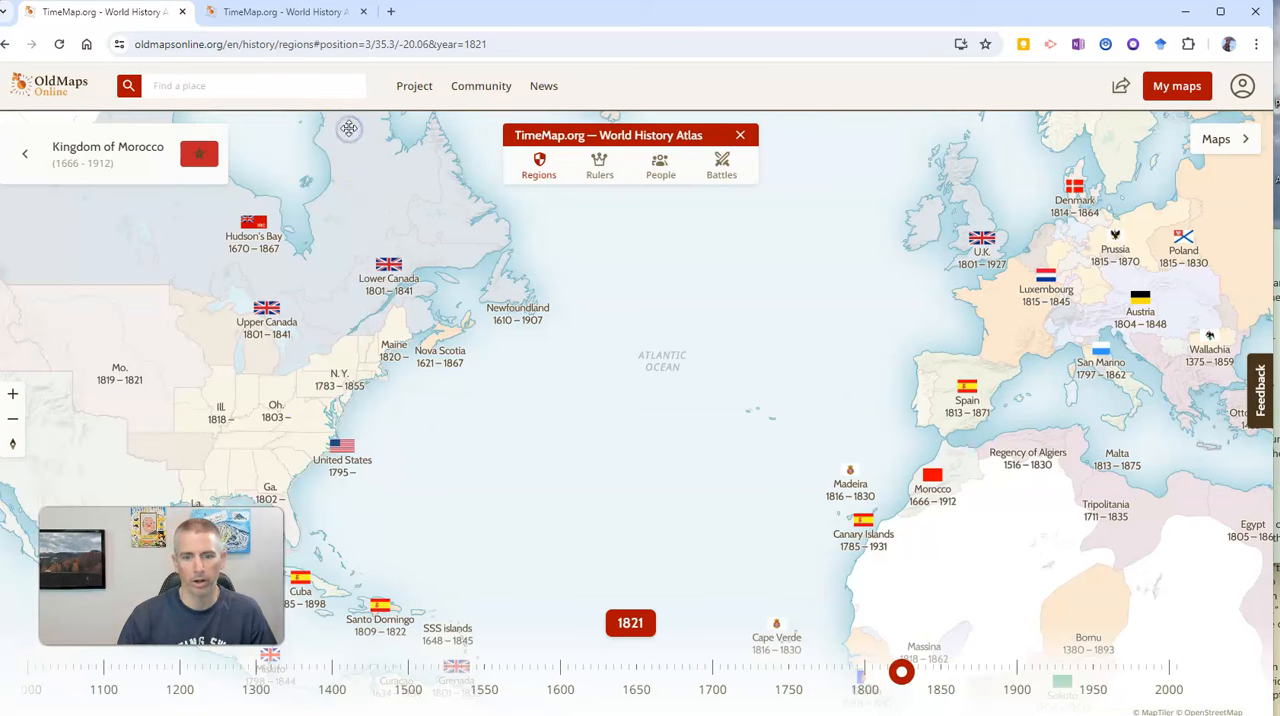
mouse_move(990, 490)
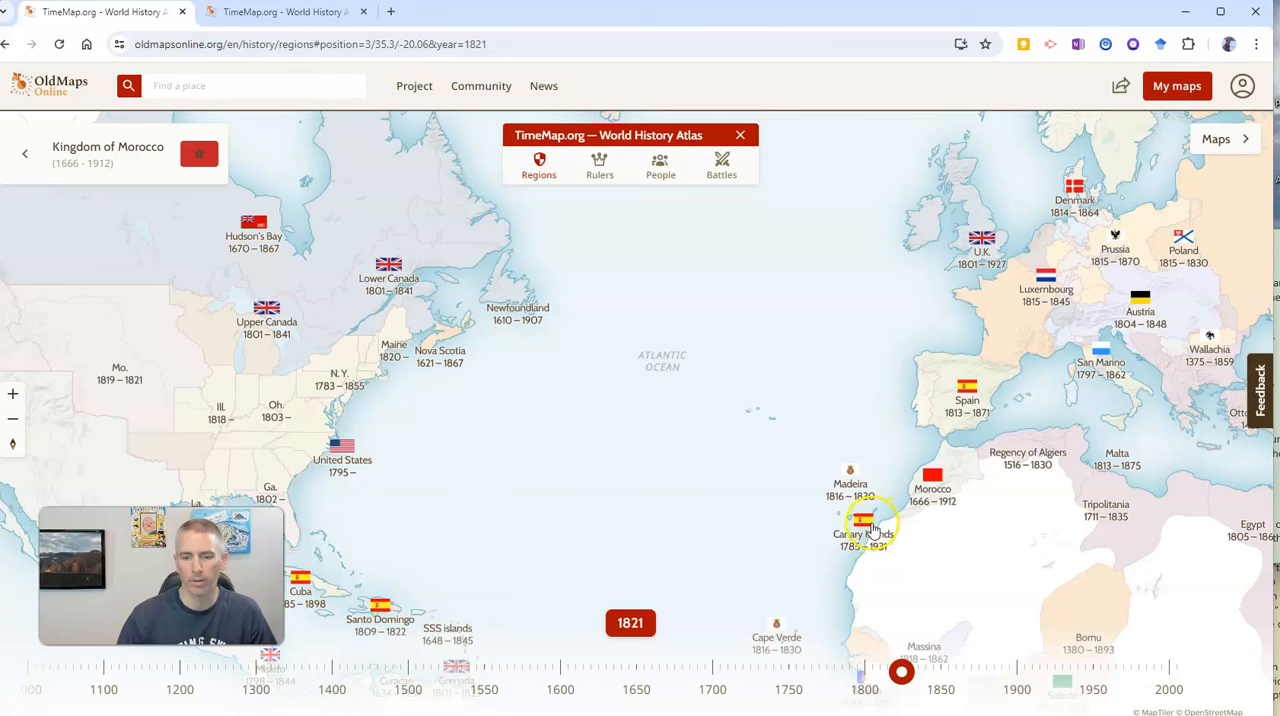
mouse_move(958, 508)
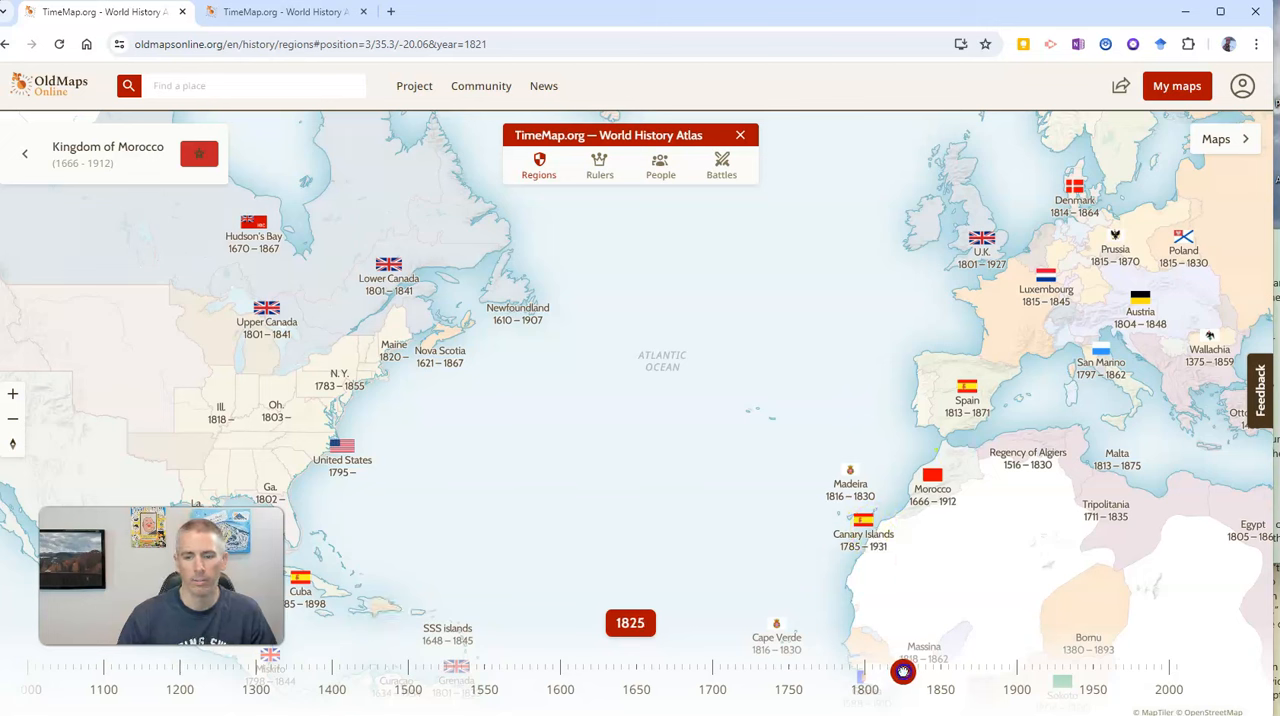
Set the atlas year back to 1771 and bring up the list of old maps for the area
drag(902, 672, 824, 672)
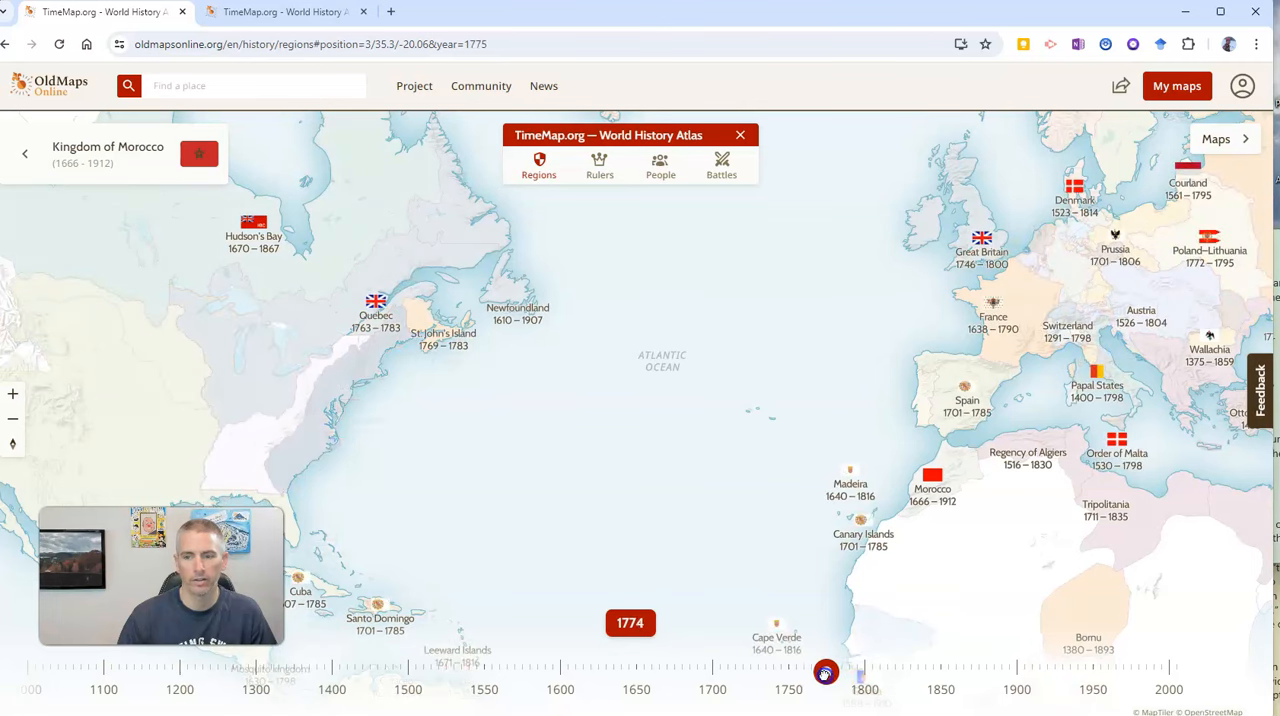
drag(826, 672, 820, 672)
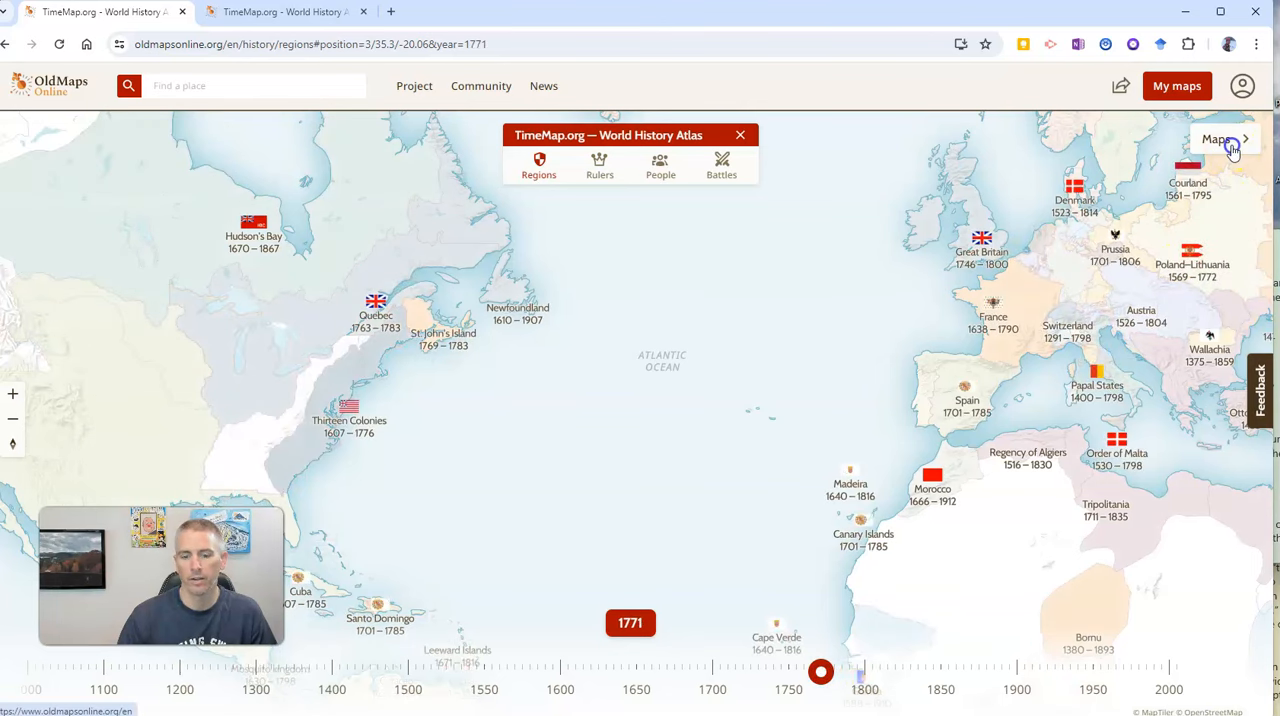
click(1232, 140)
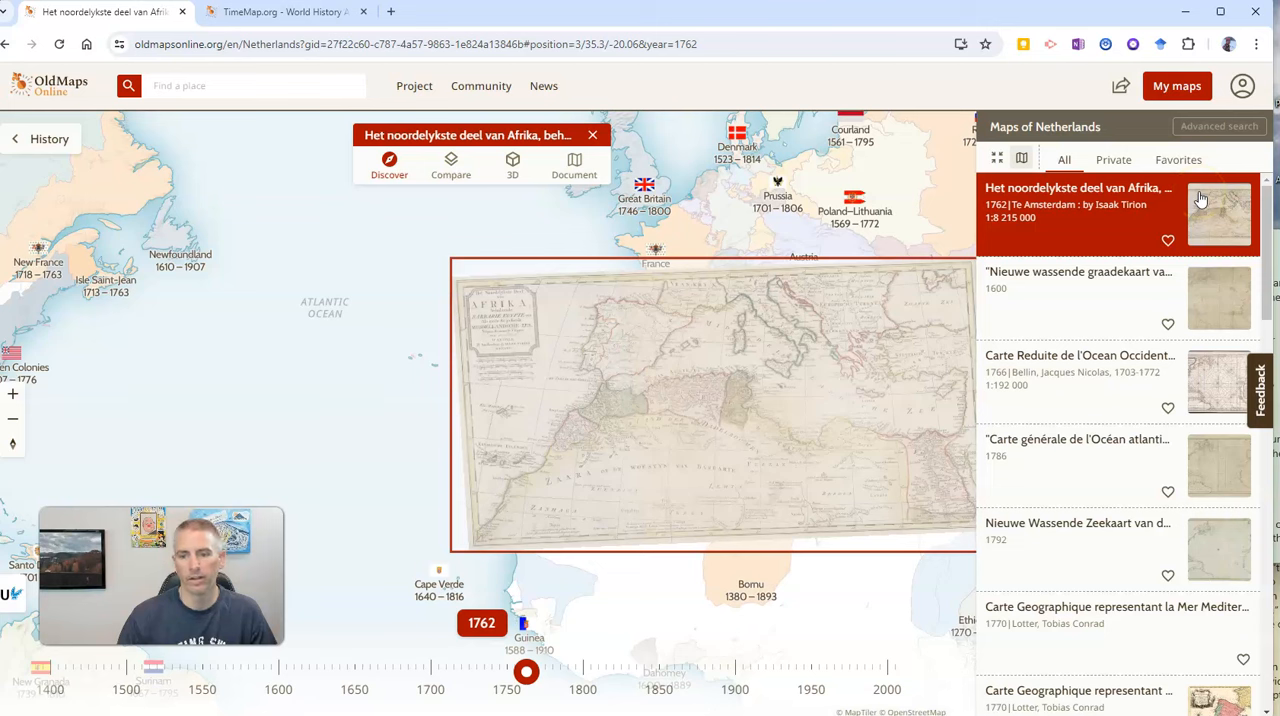
mouse_move(1024, 224)
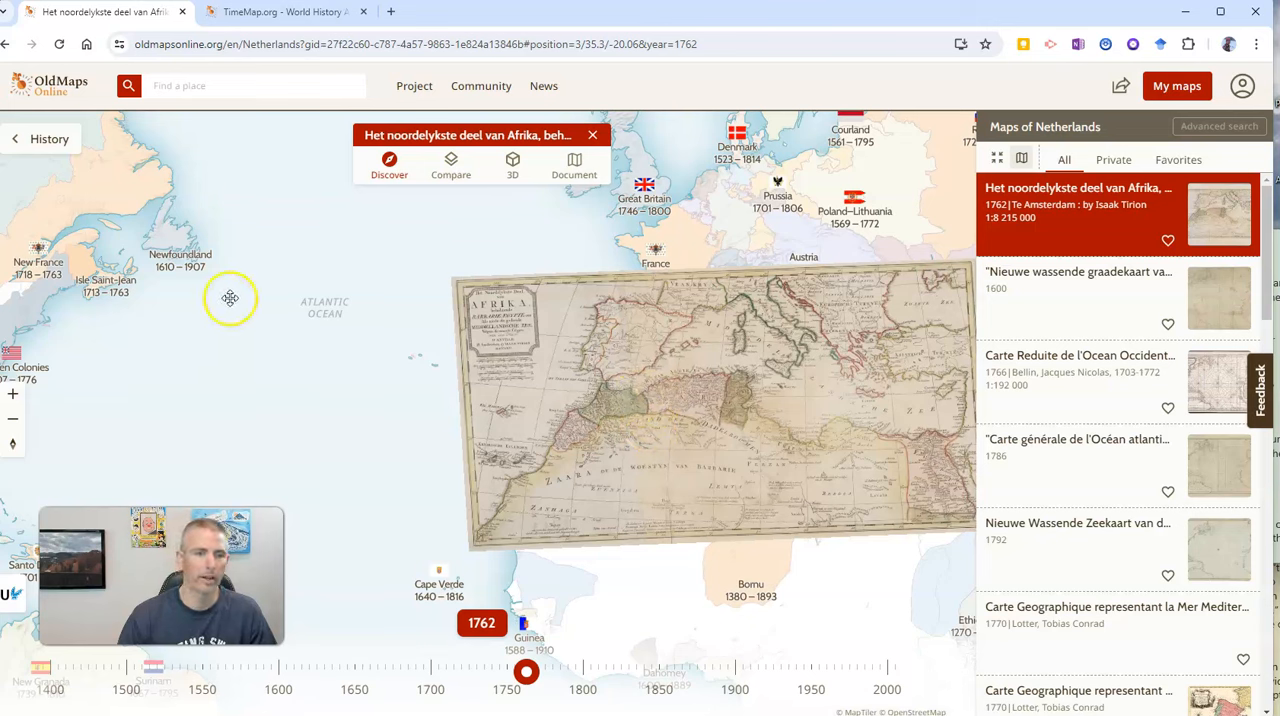
mouse_move(716, 372)
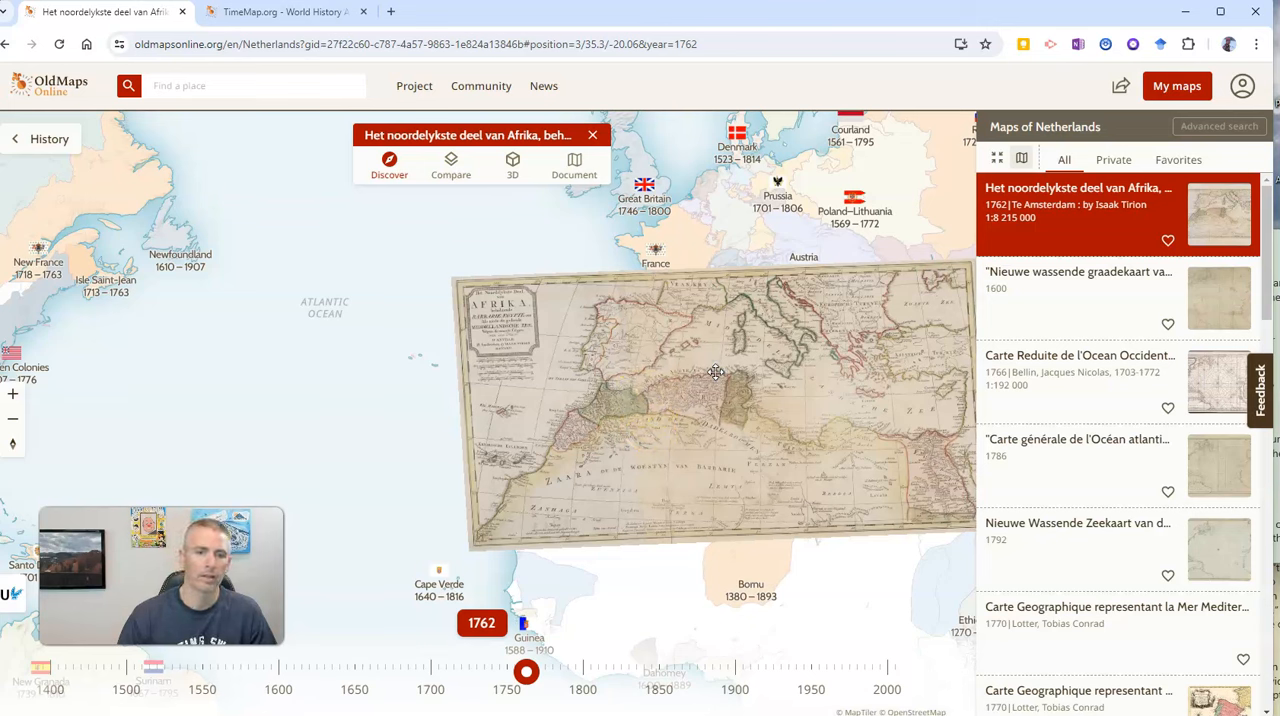
Compare the 1762 northern Africa map, fading it almost fully and back to partial opacity, then close it
click(450, 164)
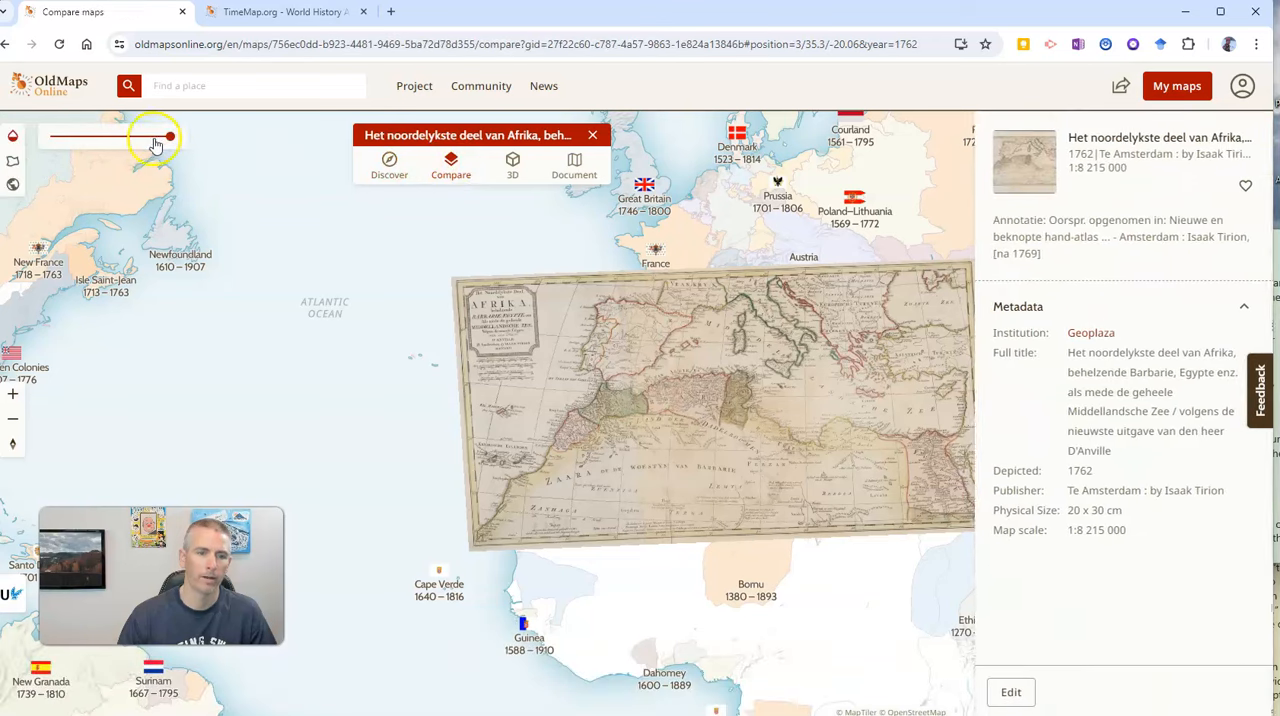
drag(170, 136, 112, 136)
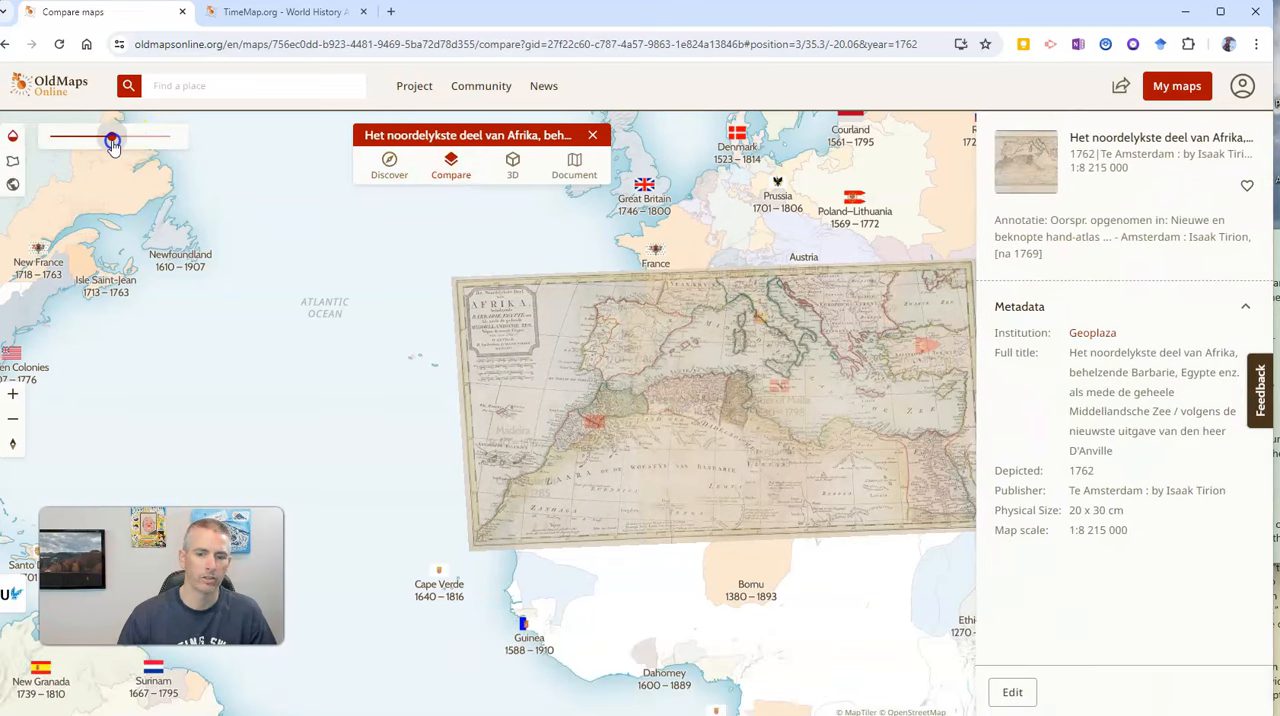
drag(112, 136, 84, 136)
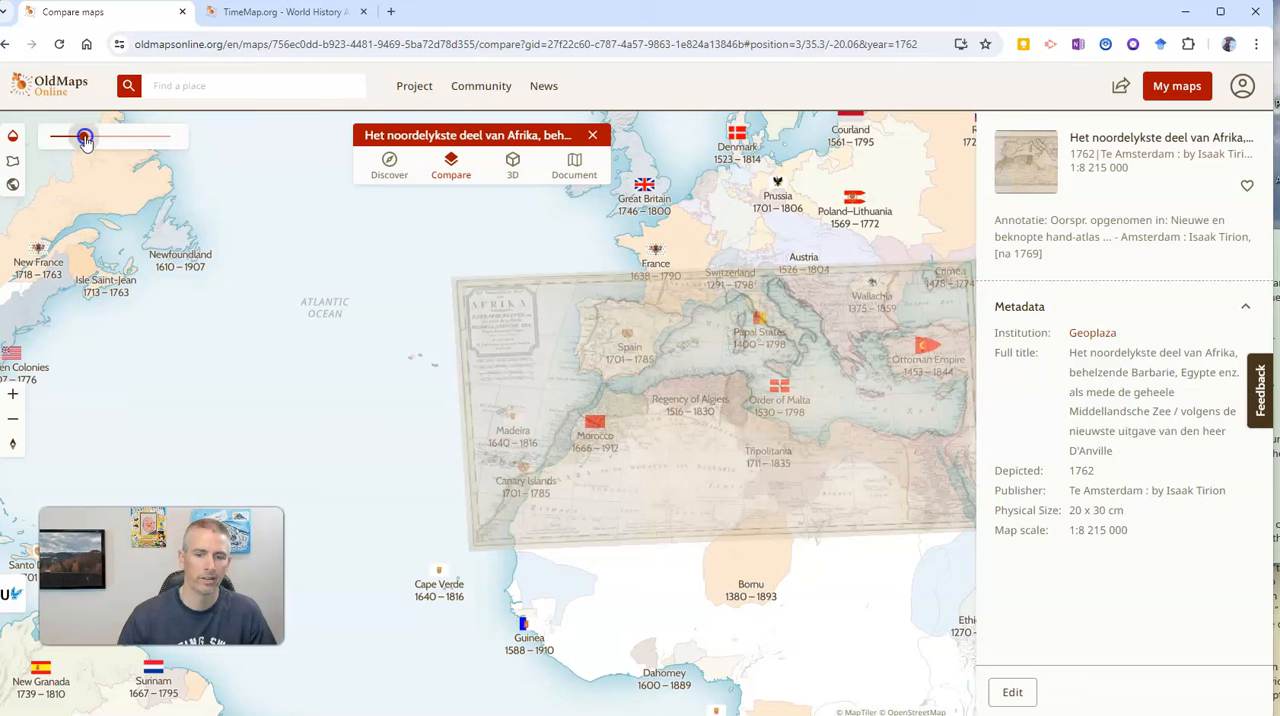
drag(84, 136, 68, 136)
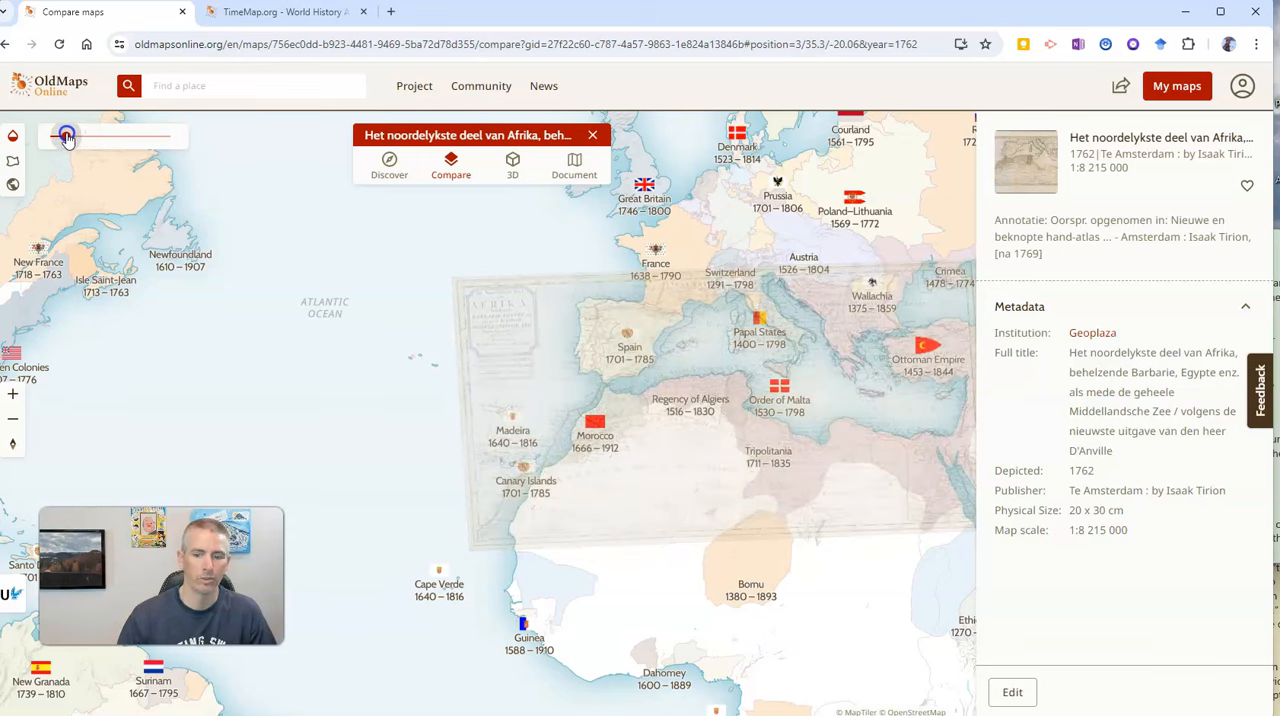
drag(64, 136, 116, 136)
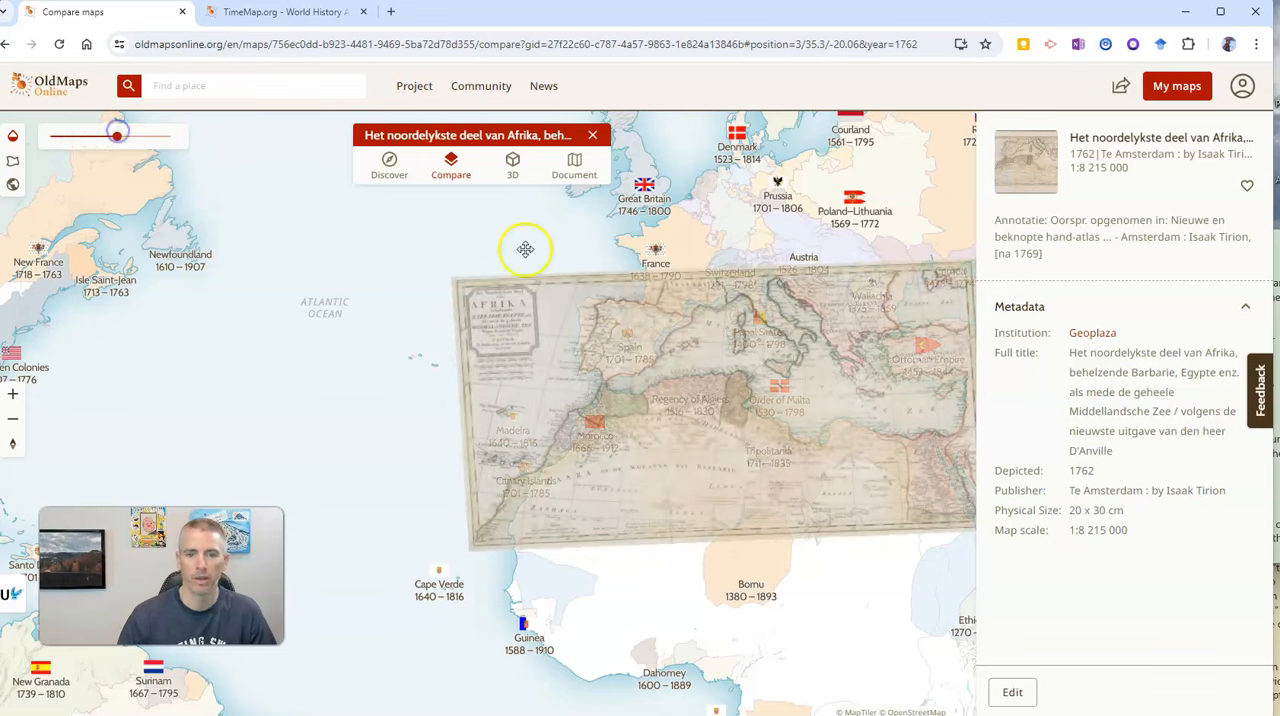
click(592, 134)
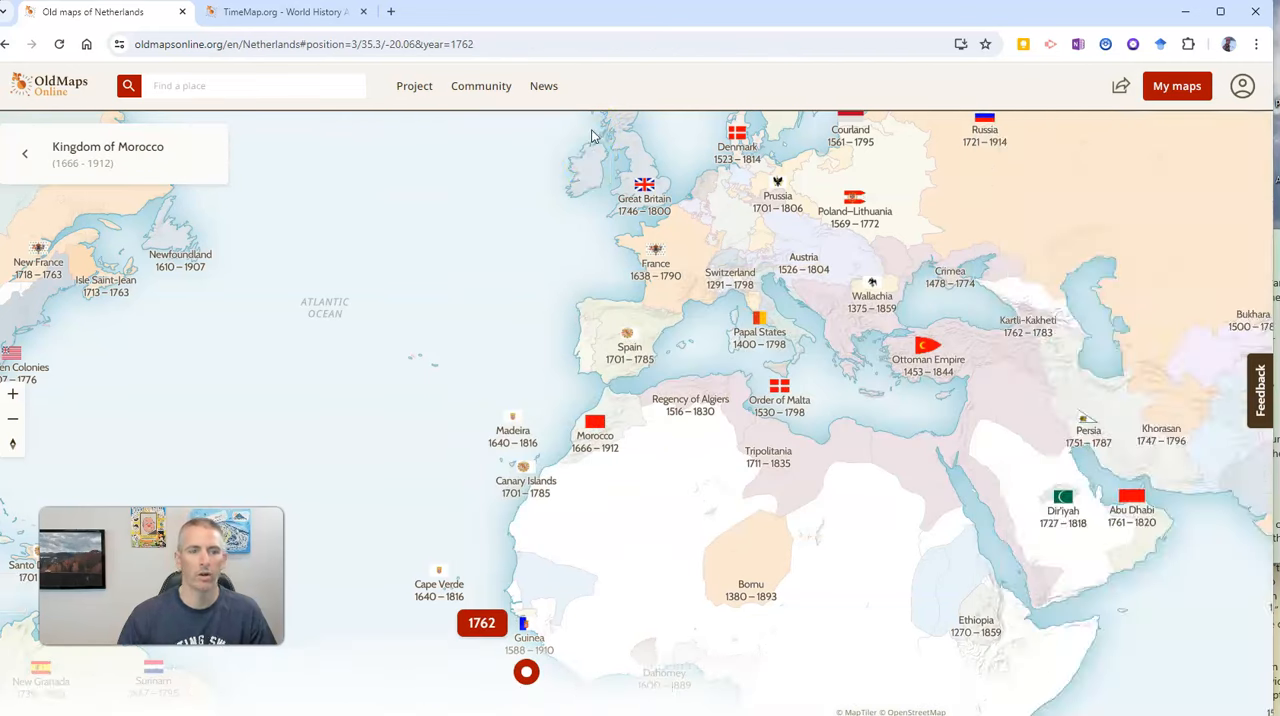